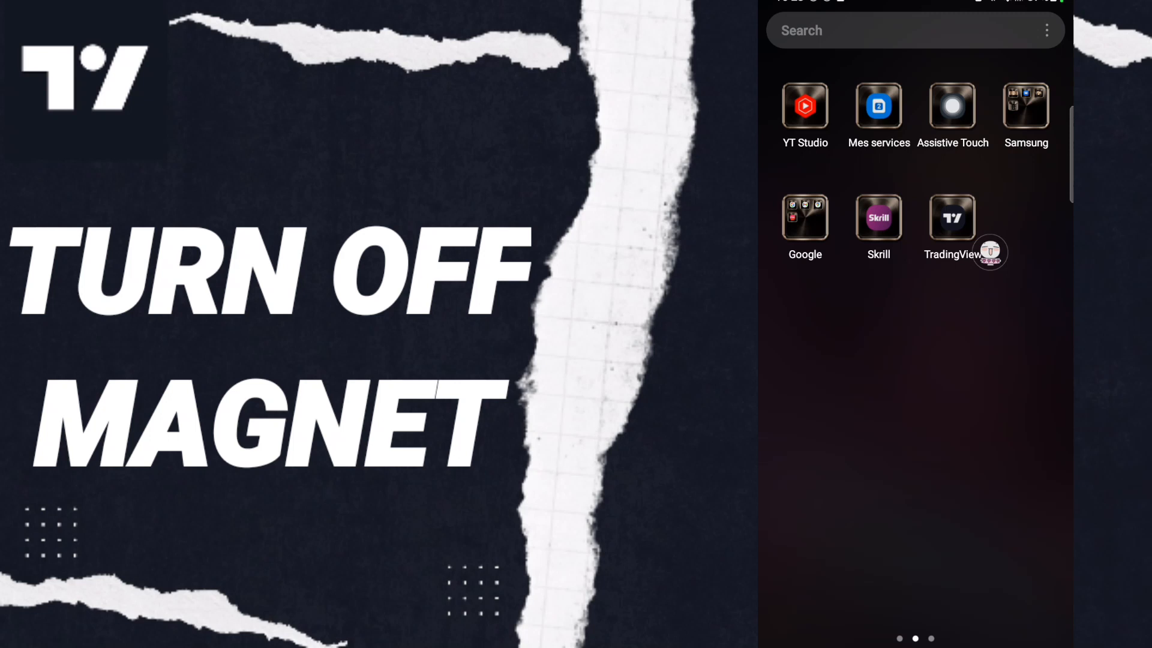
# Step: Open the AAPL chart from the TradingView Watchlist and show the Drawings panel's Magnet options
pyautogui.click(950, 216)
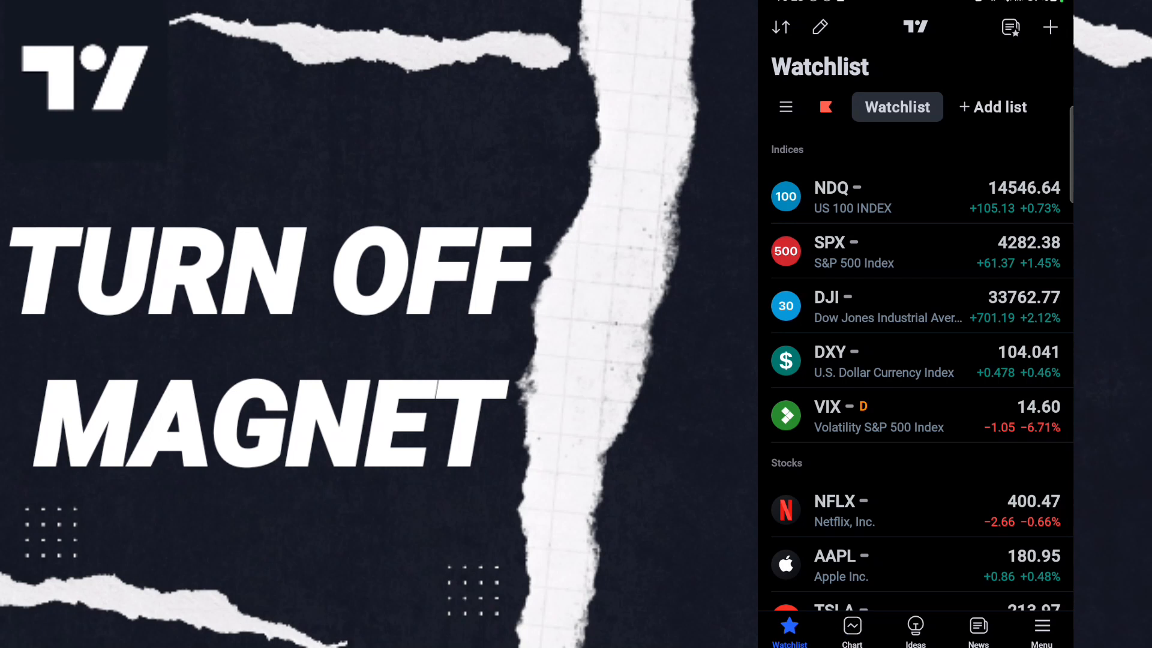
pyautogui.click(851, 631)
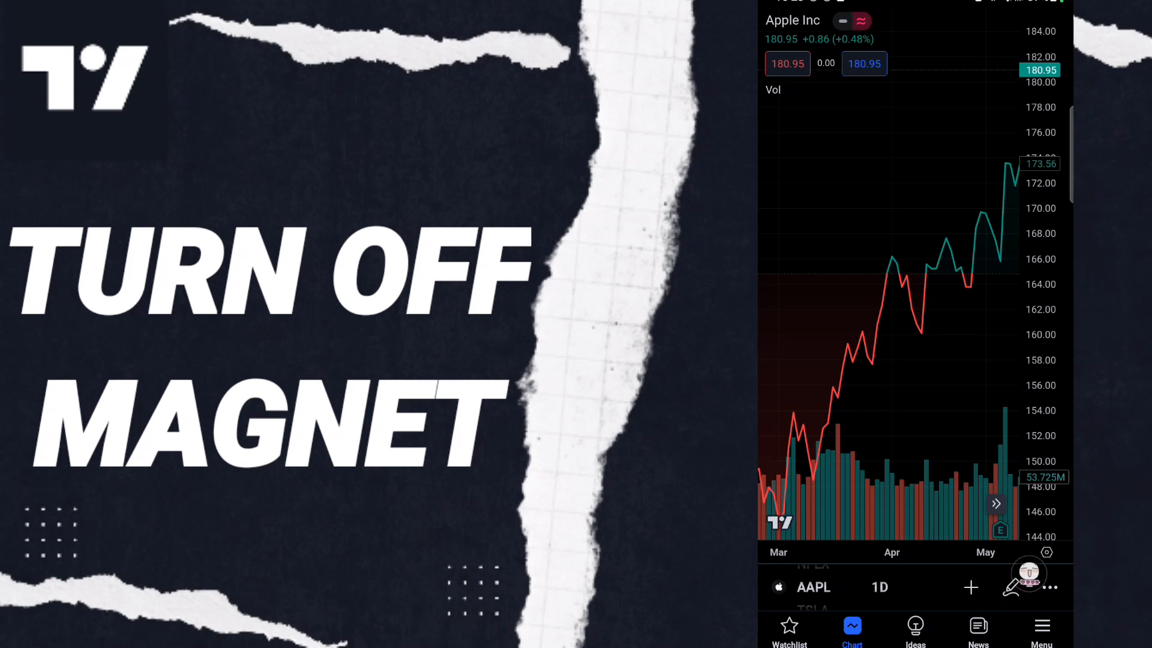
pyautogui.click(1012, 586)
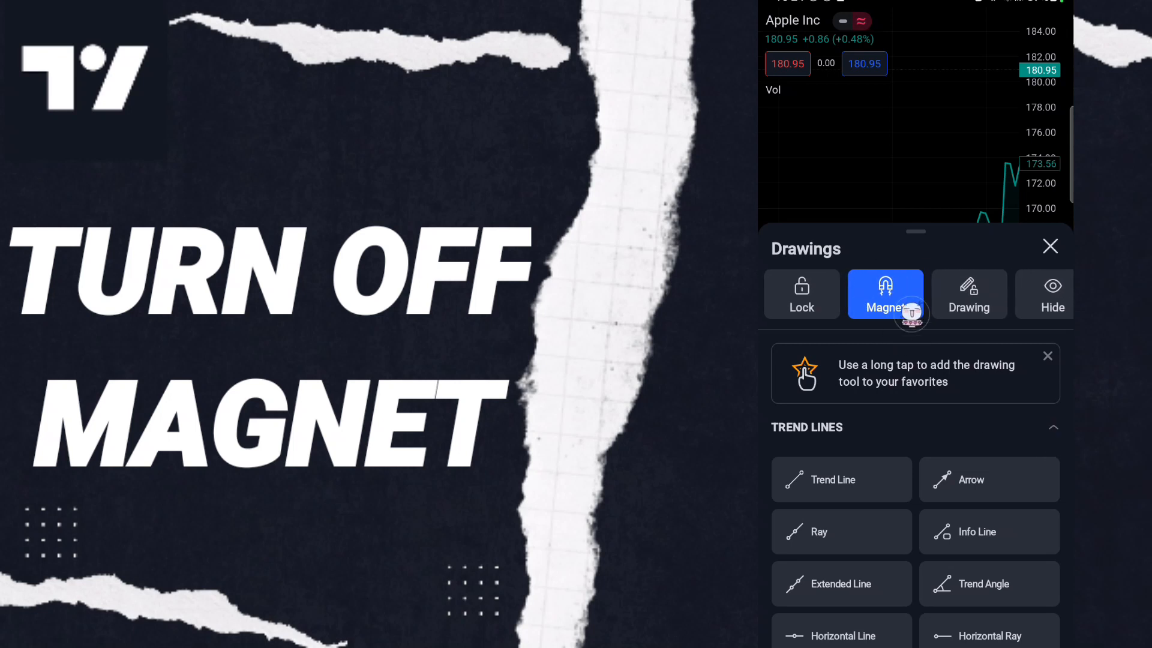
pyautogui.click(885, 294)
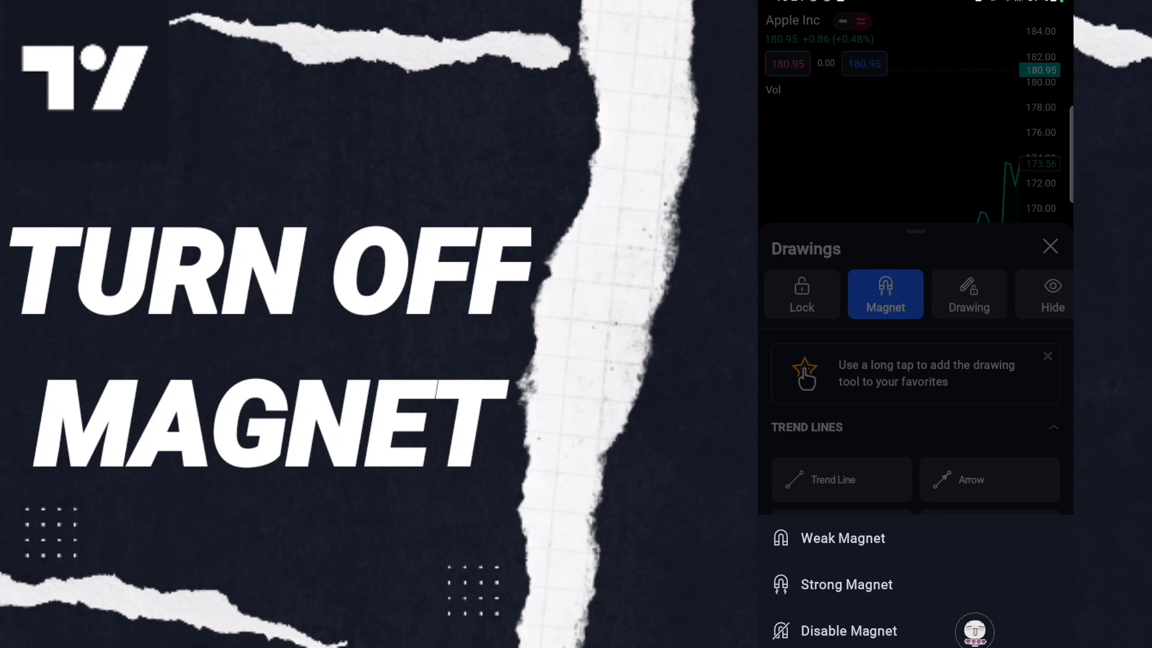
# Step: Choose Disable Magnet so drawings on the Apple chart stop snapping to prices
pyautogui.click(884, 294)
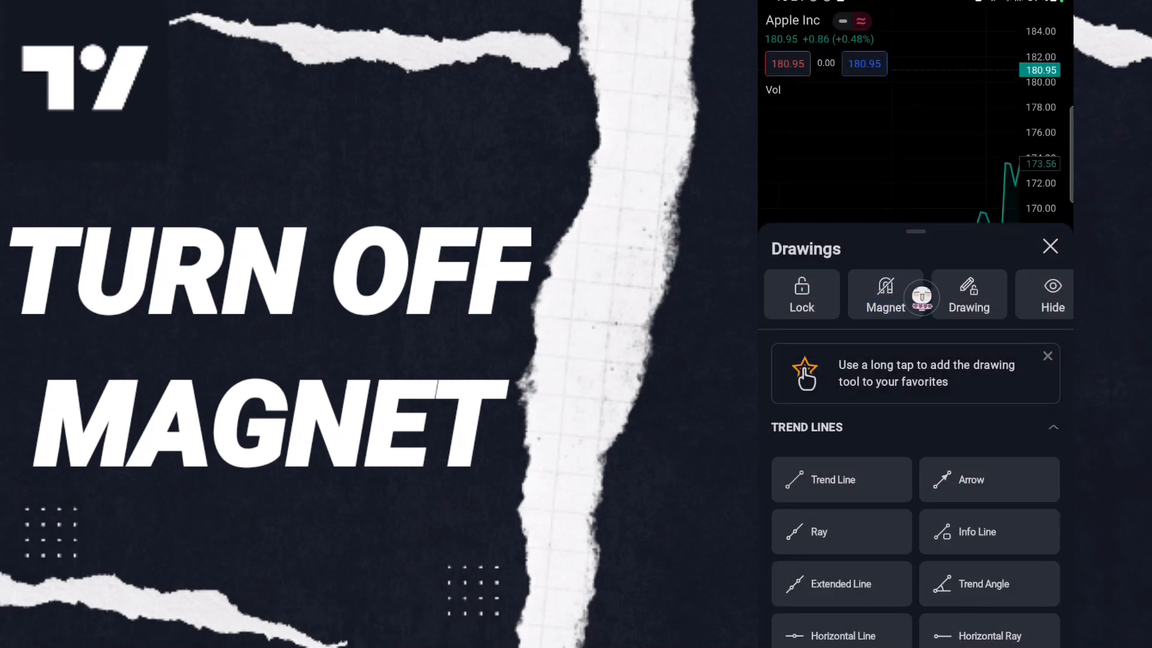